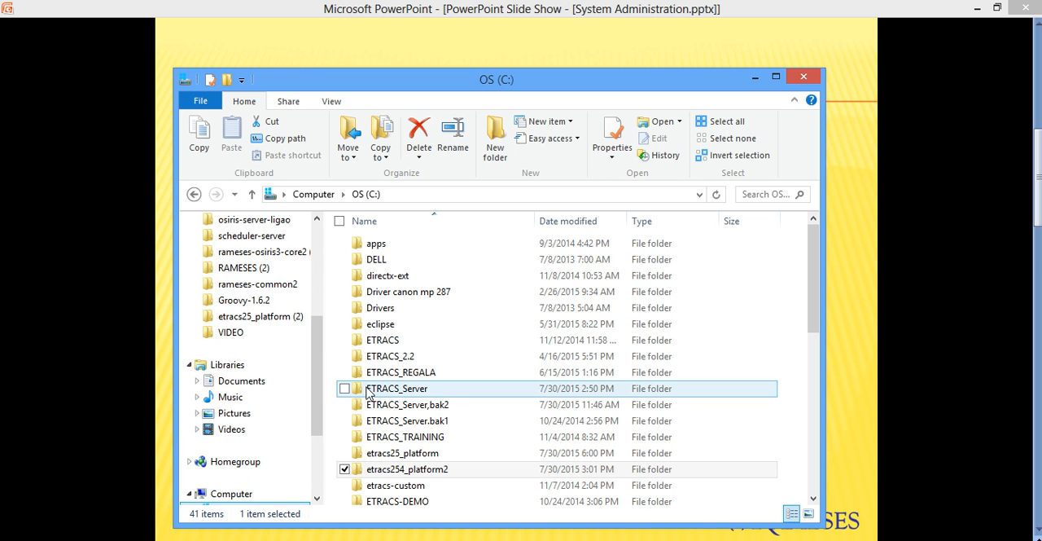
Step: Browse to ETRACS_Server\etracs254-server\bin and run run.bat to start the server console
double_click(398, 388)
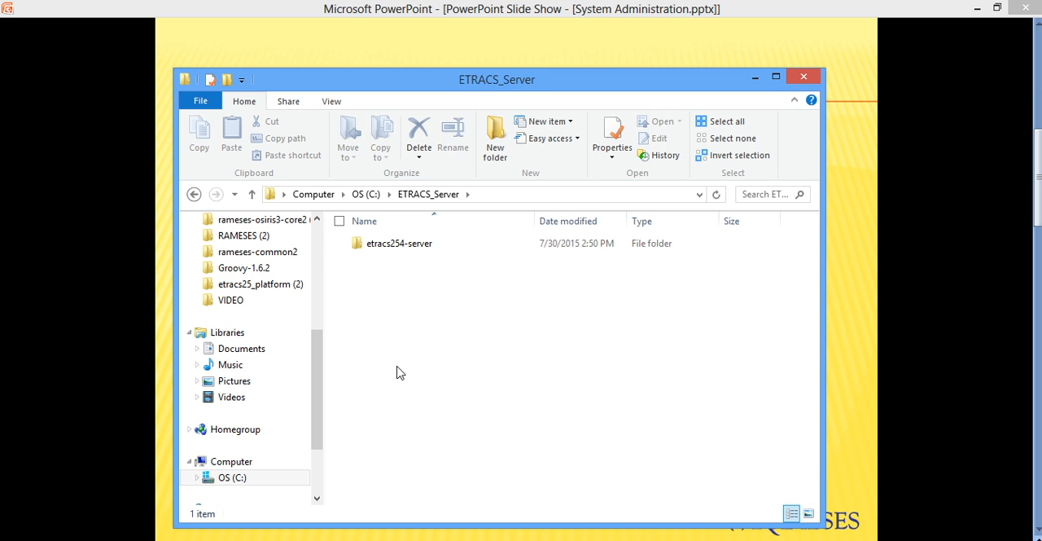
double_click(399, 243)
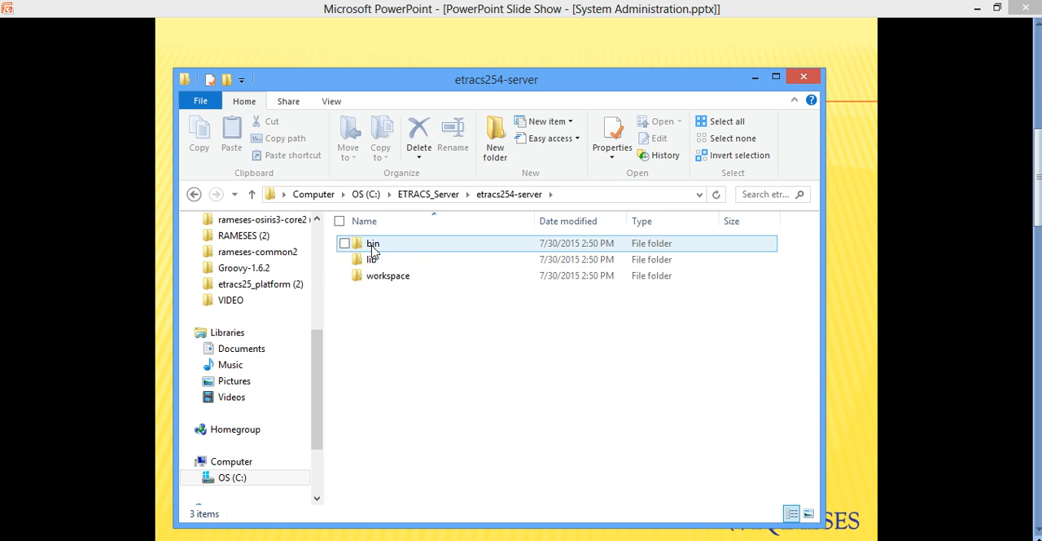
double_click(373, 242)
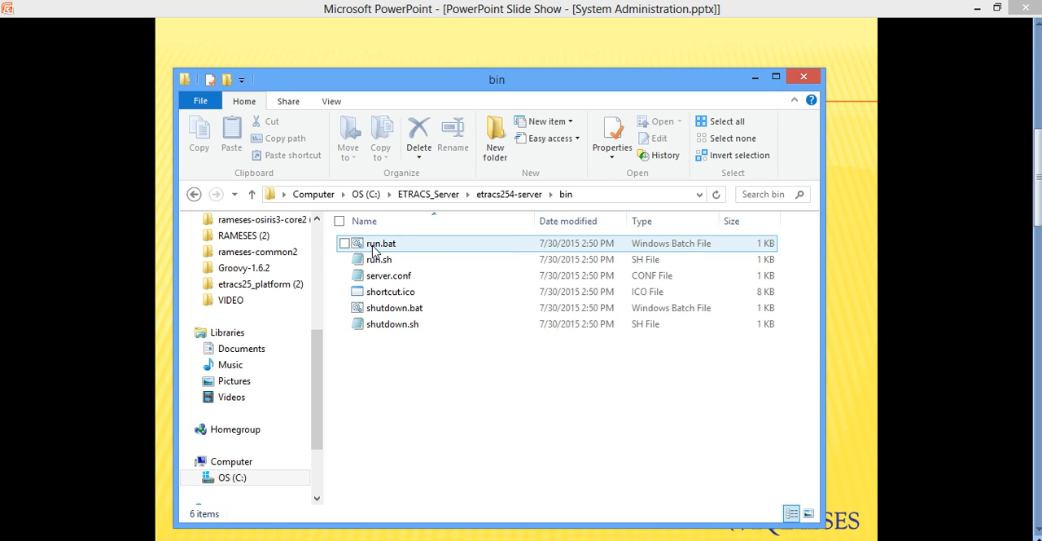
double_click(381, 242)
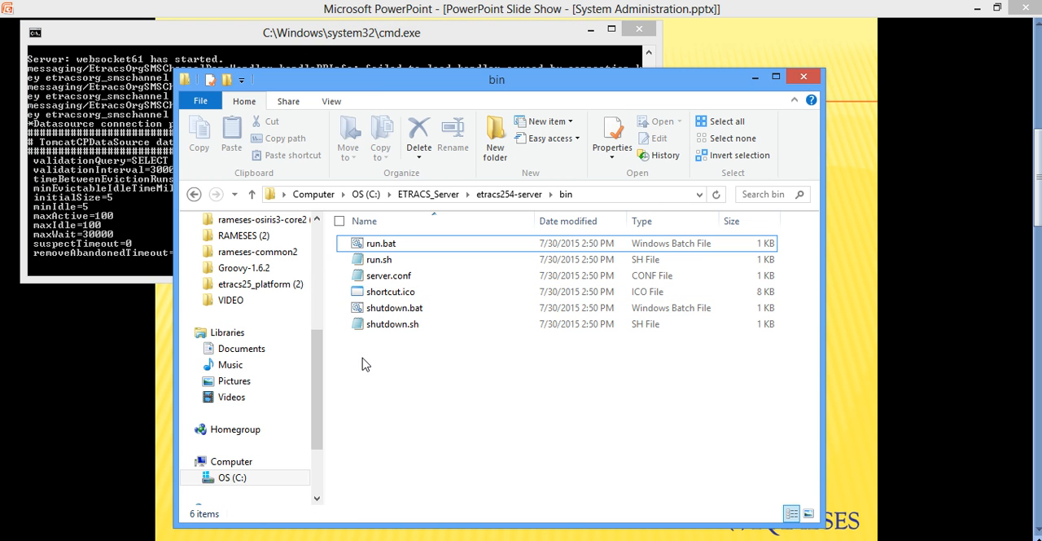
Step: From drive C, open etracs254_platform2\etracs25_platform and run etracs25_platform.bat
left_click(231, 477)
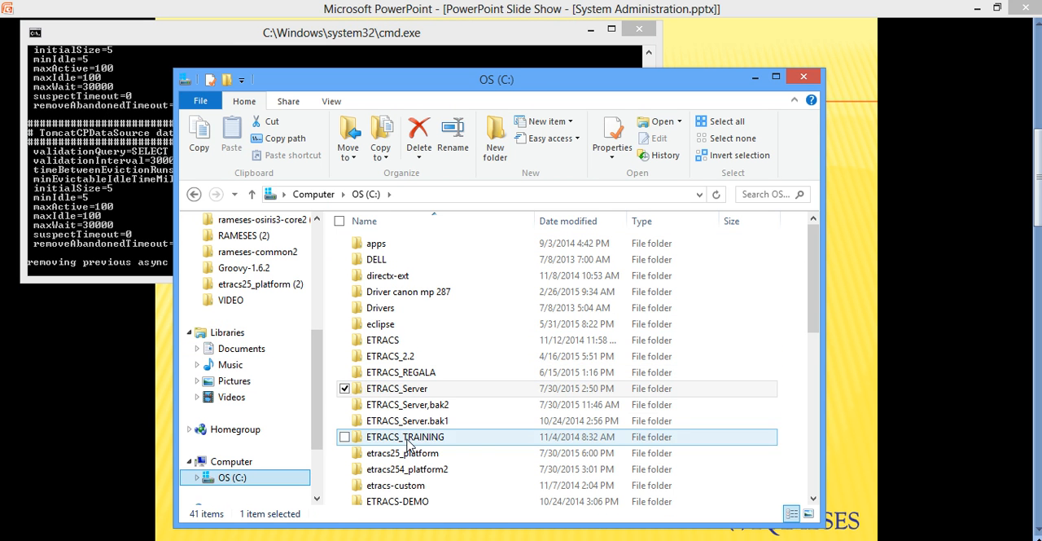
double_click(407, 468)
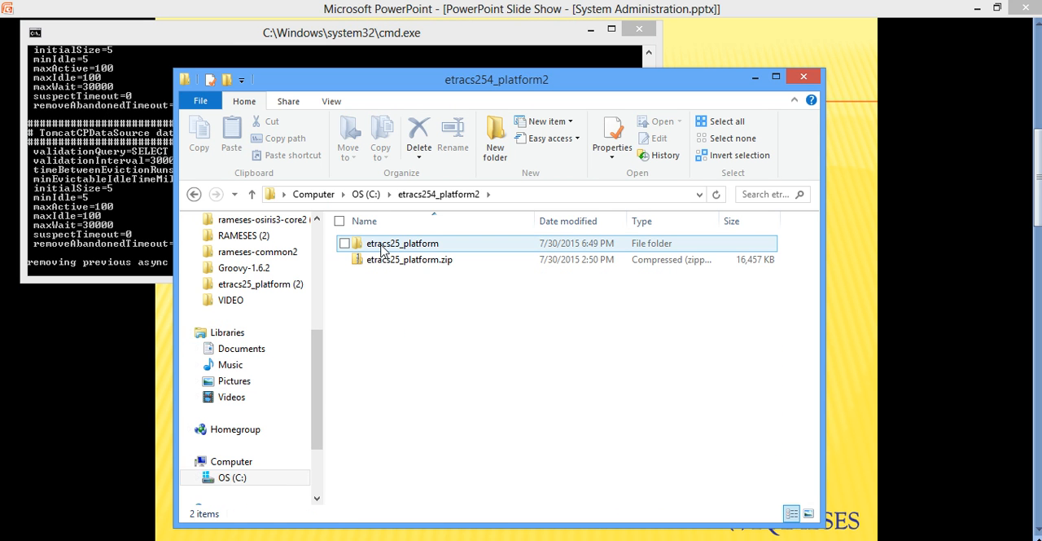
double_click(403, 242)
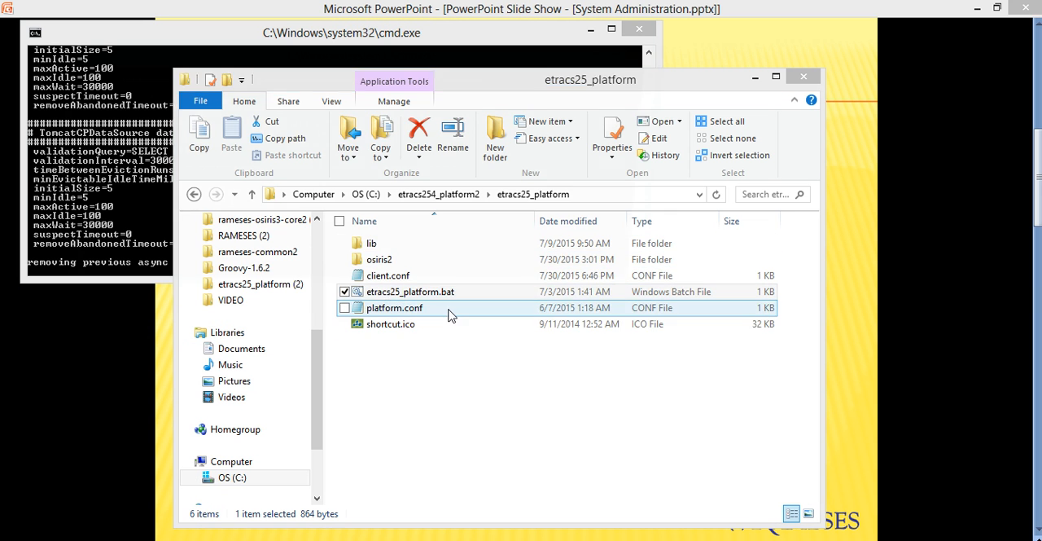
double_click(410, 291)
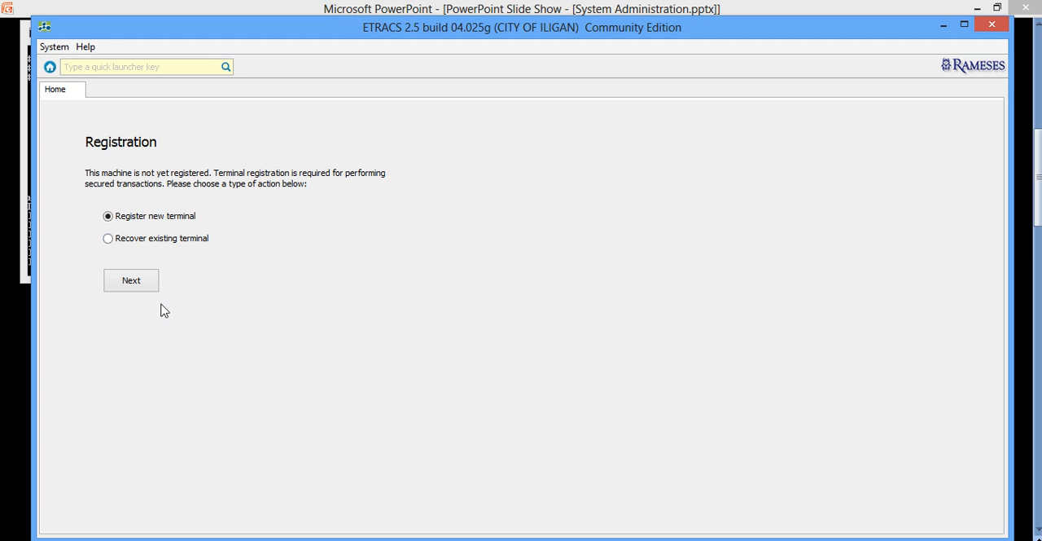
Step: Proceed with 'Register new terminal' to reach the New Terminal Registration form
left_click(131, 279)
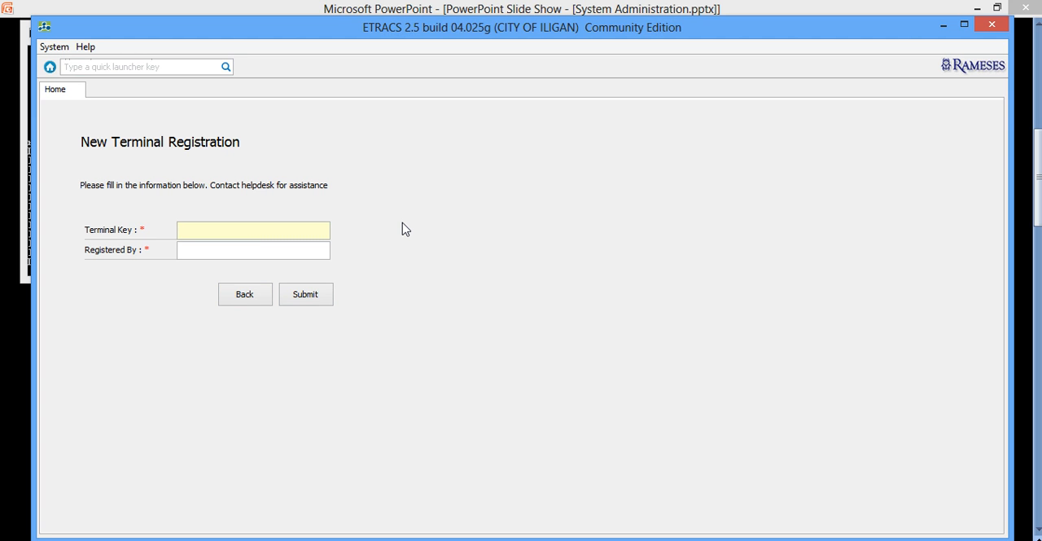
Step: Submit terminal registration with key T001, registered by SA
type("T001")
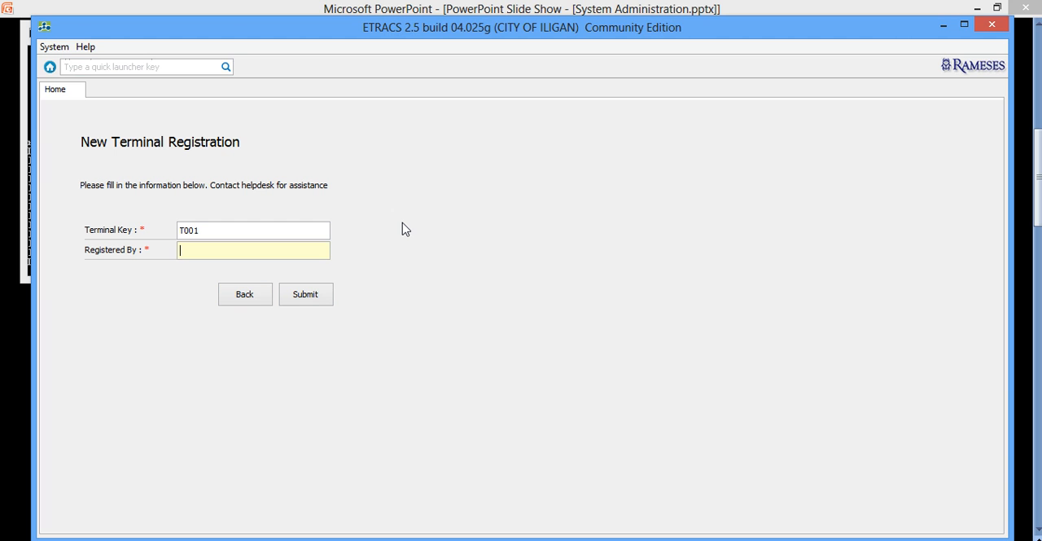
type("SA")
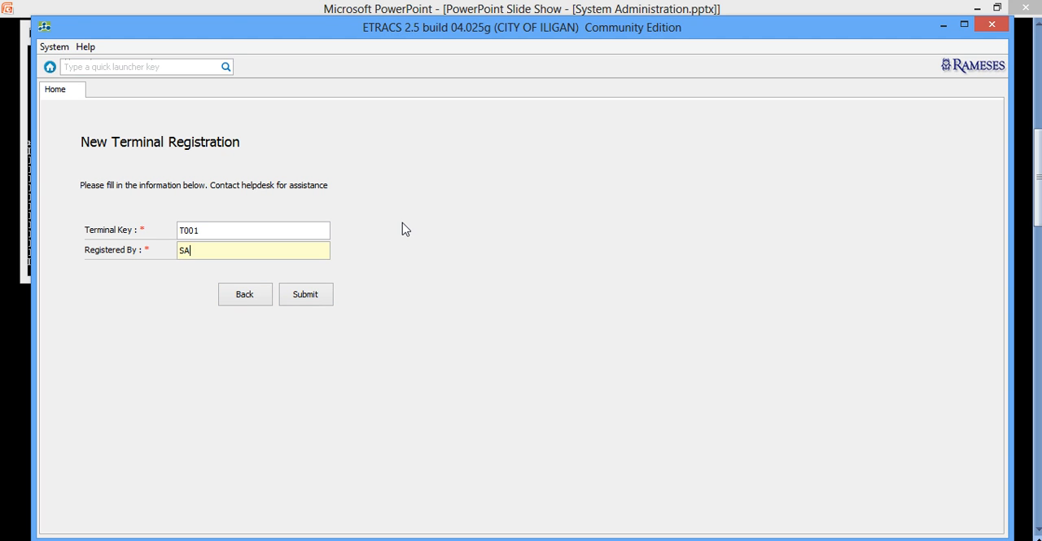
mouse_move(202, 248)
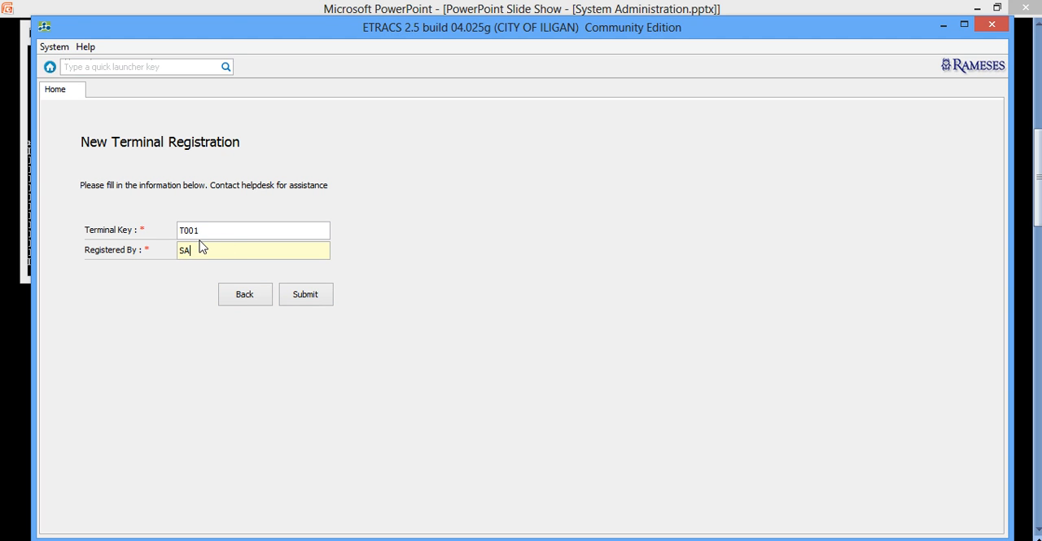
mouse_move(227, 206)
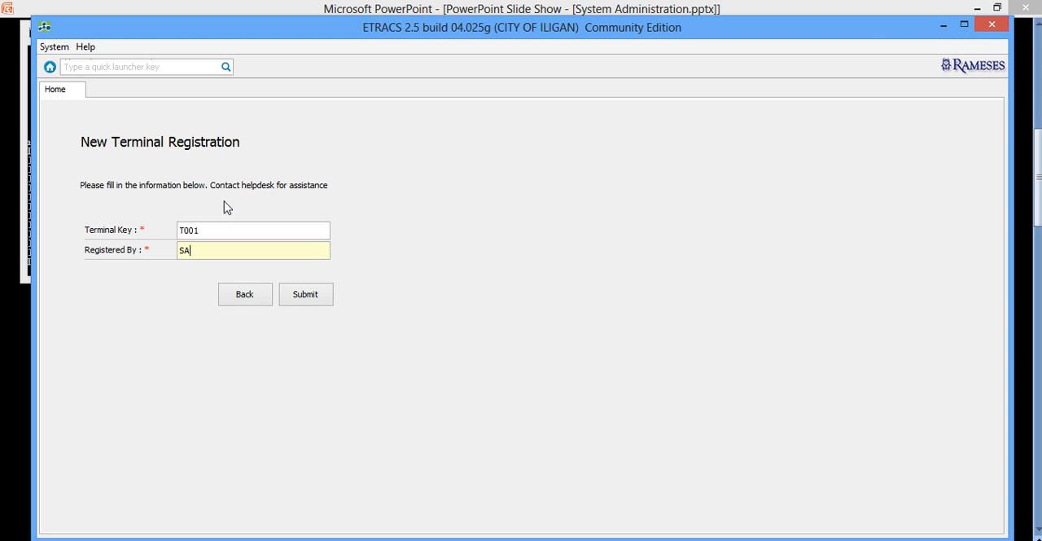
mouse_move(294, 187)
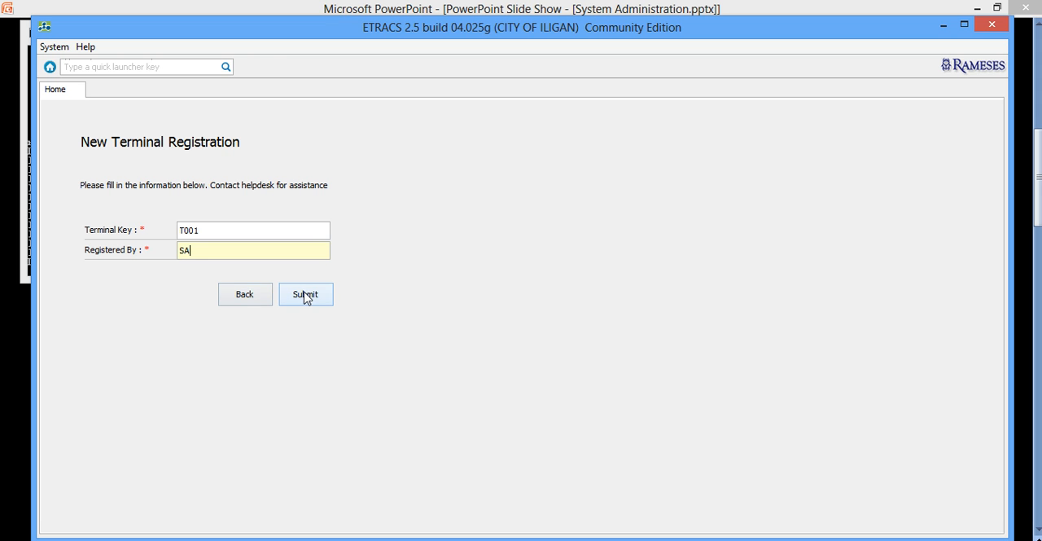
left_click(306, 294)
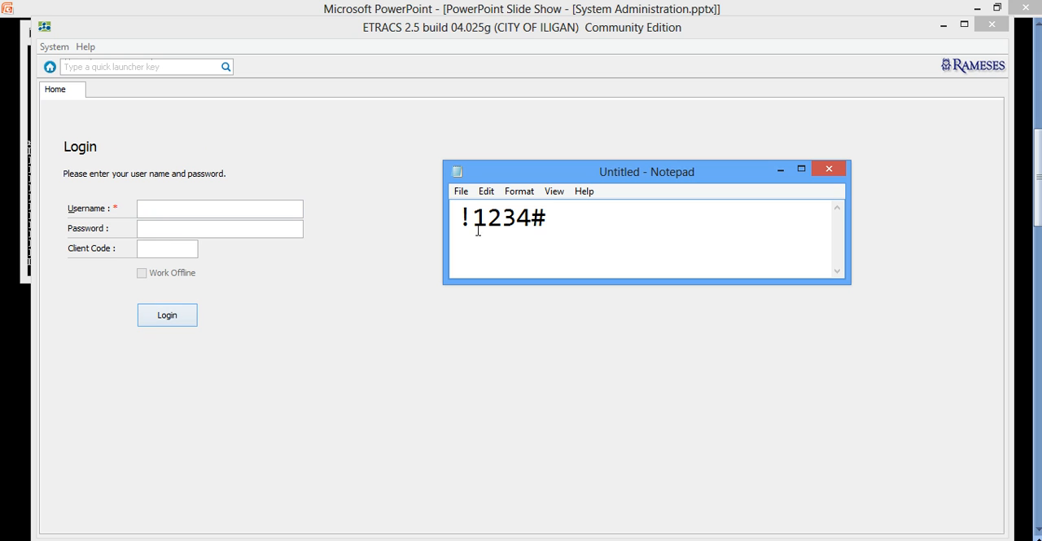
Step: Check the default password in Notepad, then enter 'sa' as the username
left_click_drag(473, 218, 503, 217)
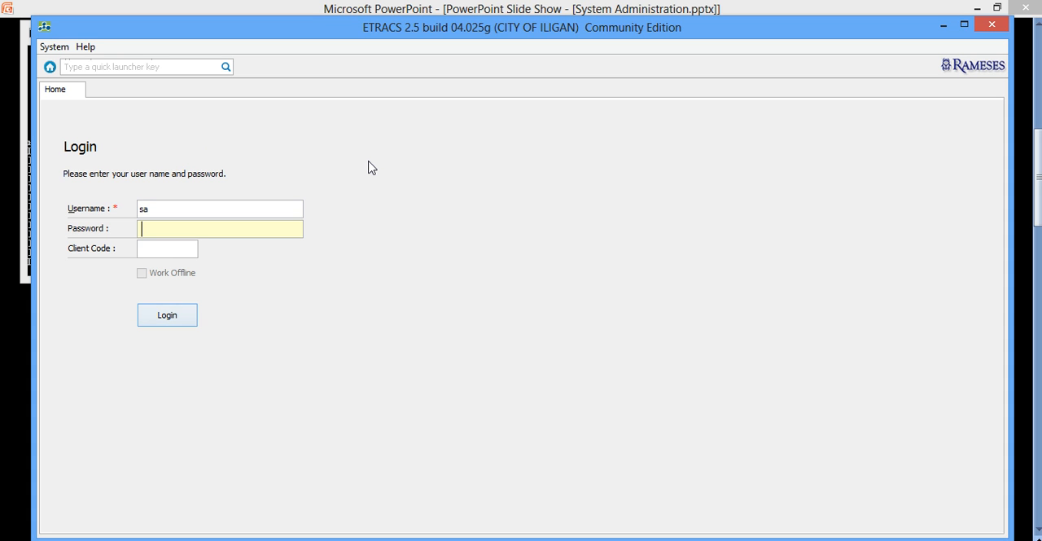
type("•")
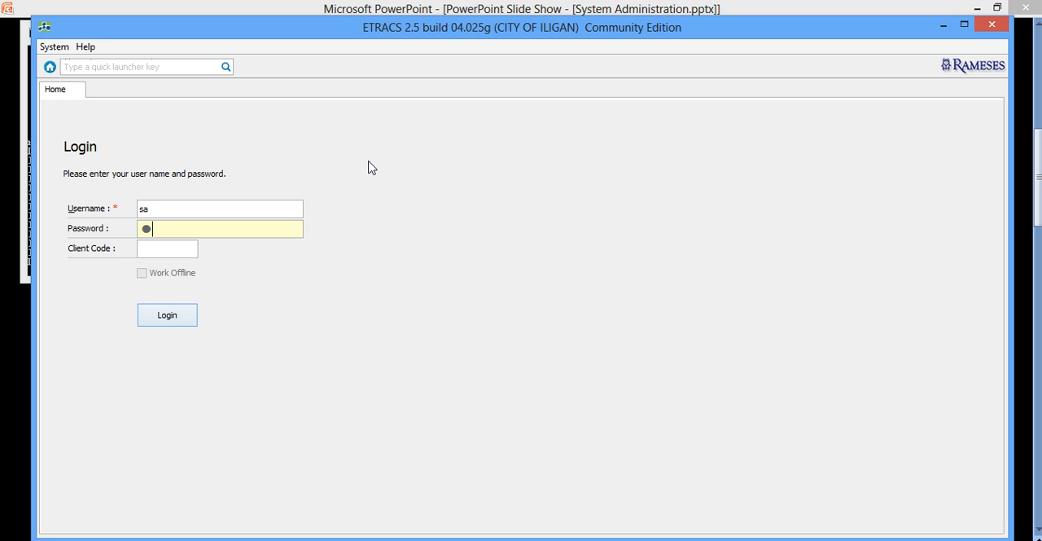
type("password")
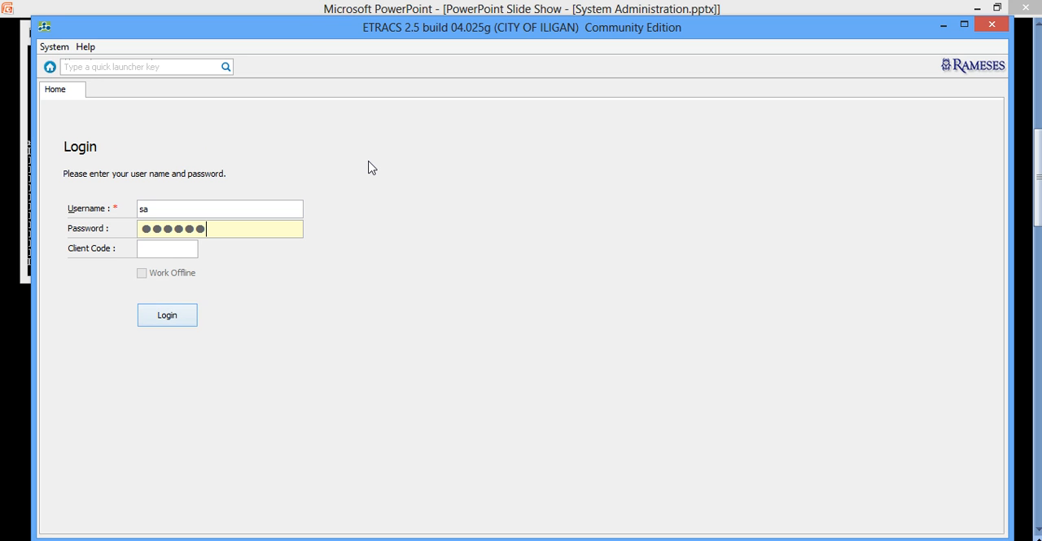
mouse_move(167, 315)
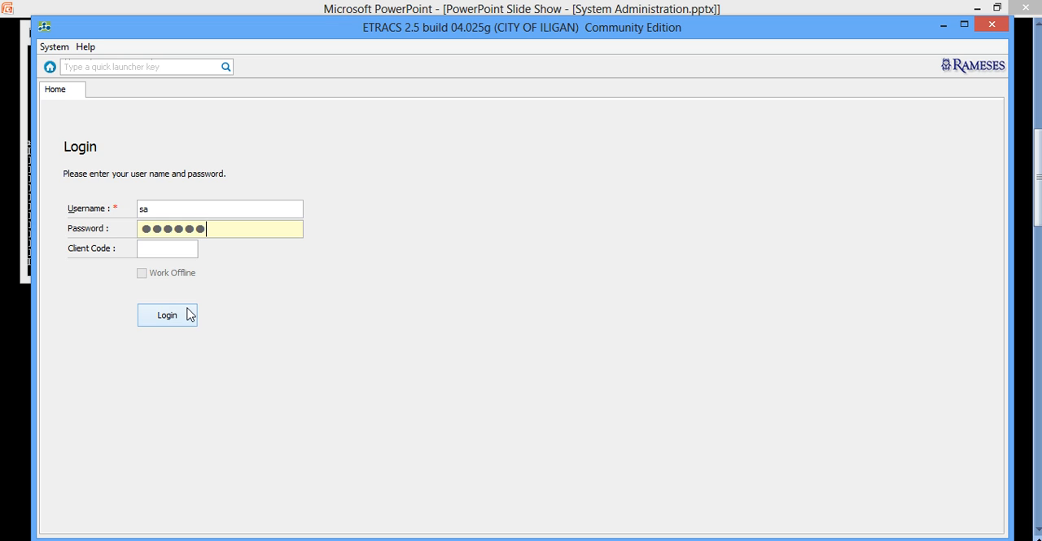
left_click(167, 315)
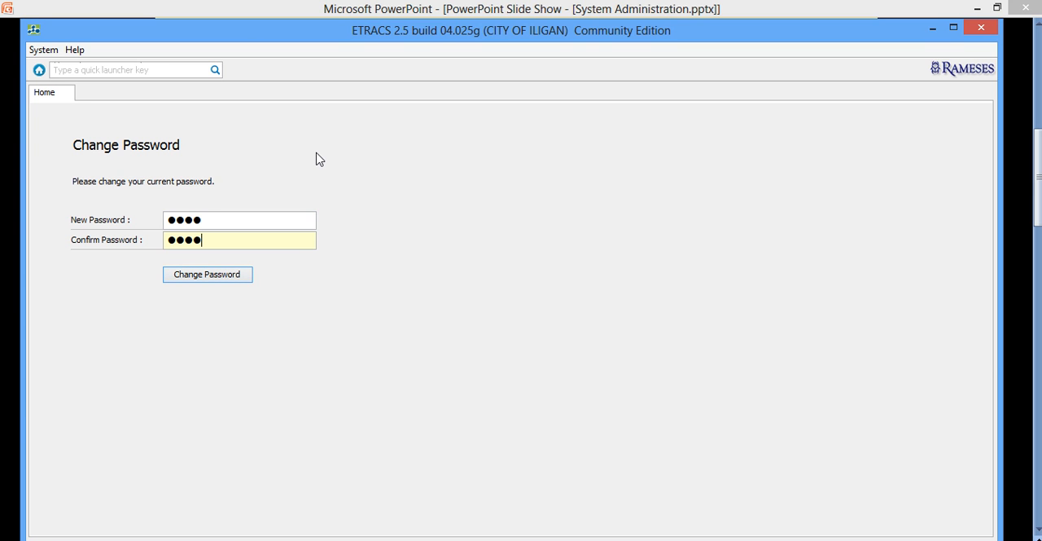
mouse_move(325, 240)
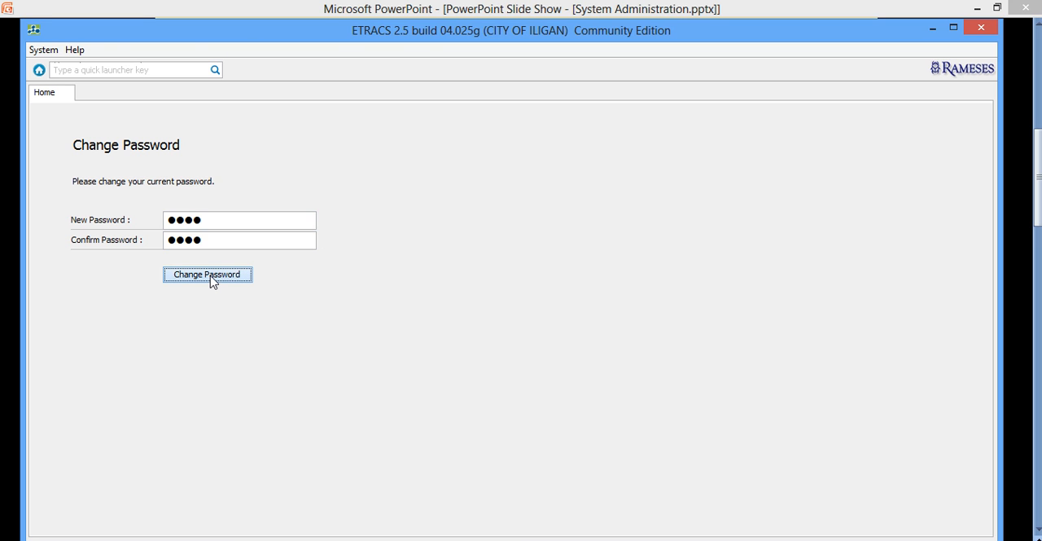
Step: Save the entered new password for sa to reach the home screen
left_click(207, 273)
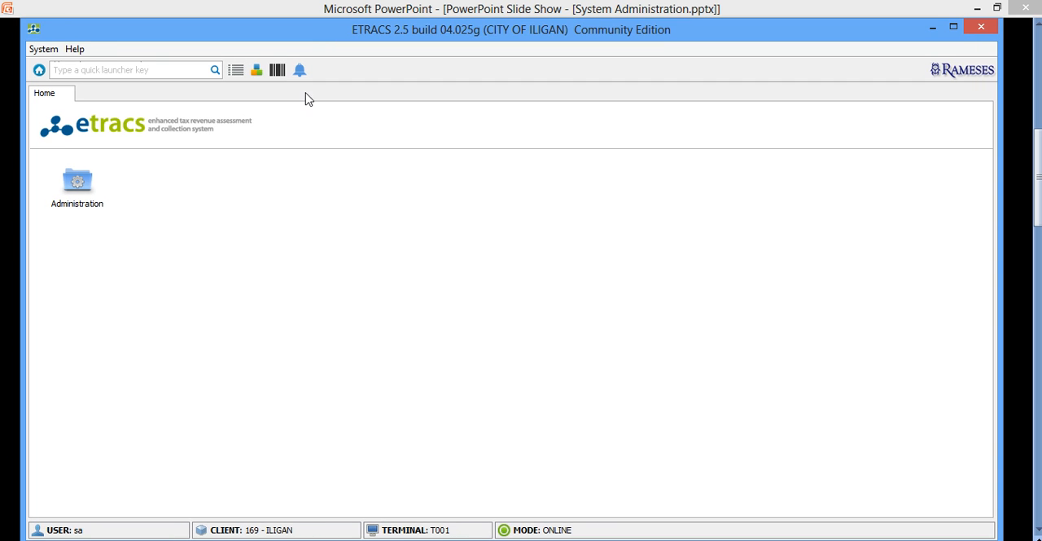
mouse_move(88, 512)
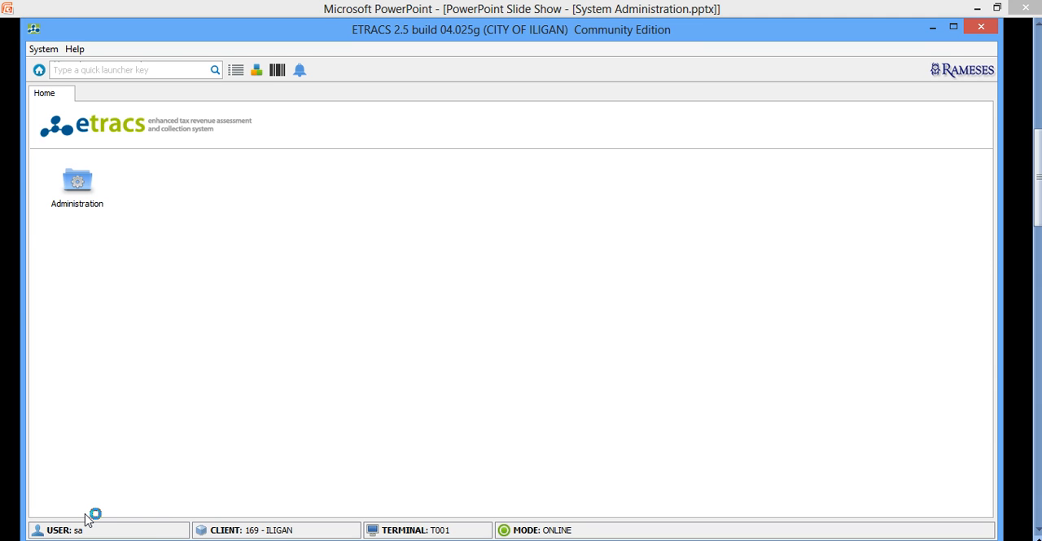
mouse_move(88, 514)
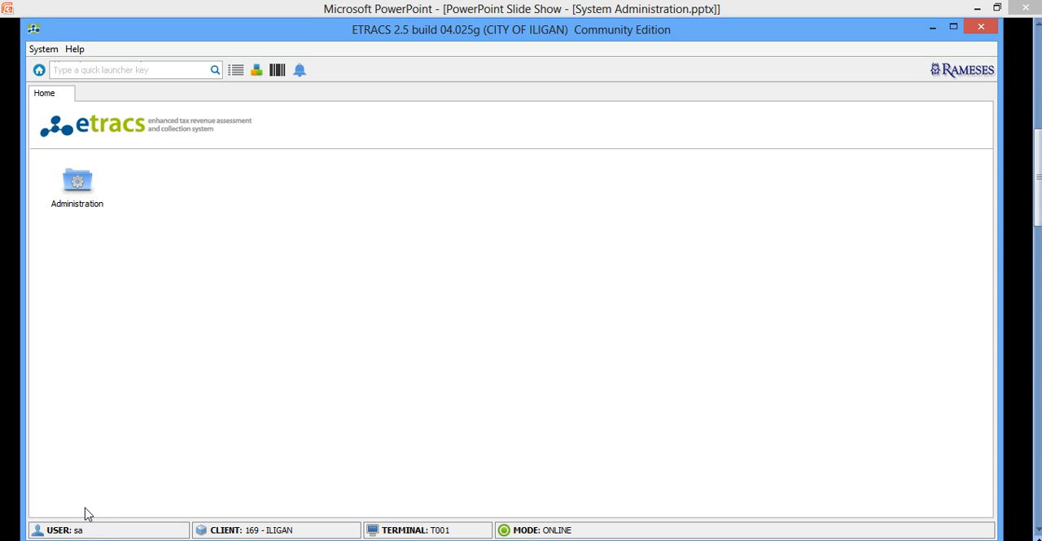
mouse_move(595, 273)
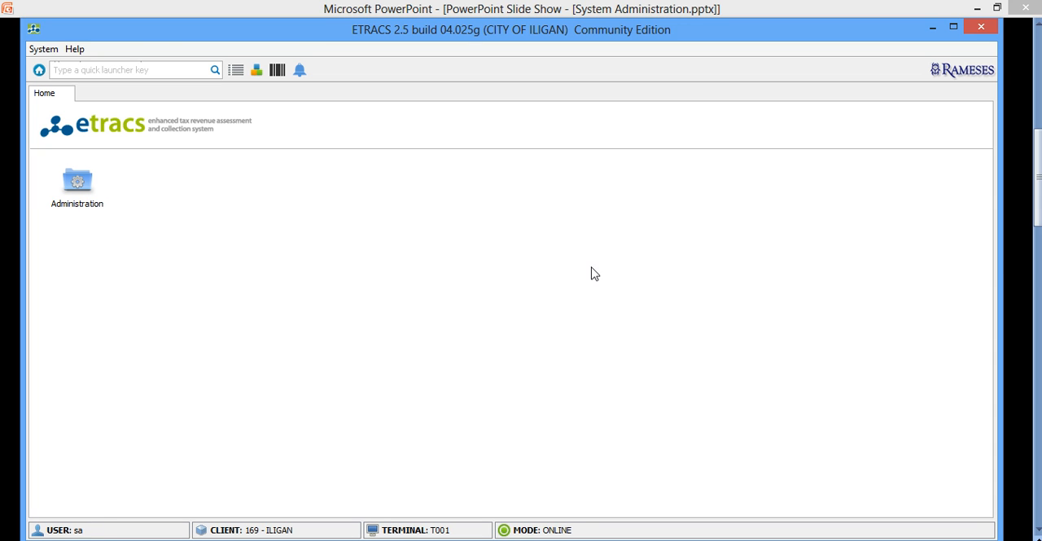
mouse_move(387, 239)
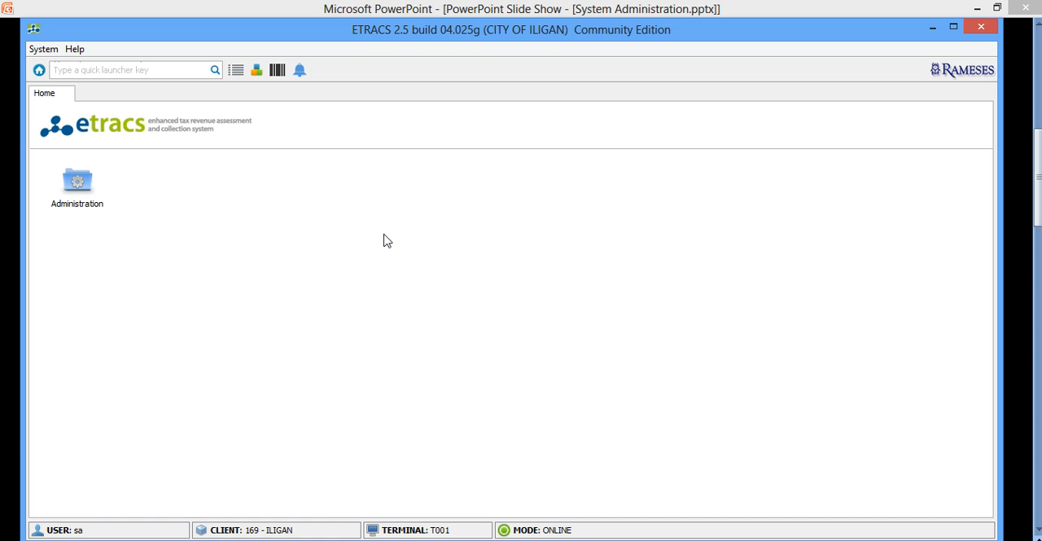